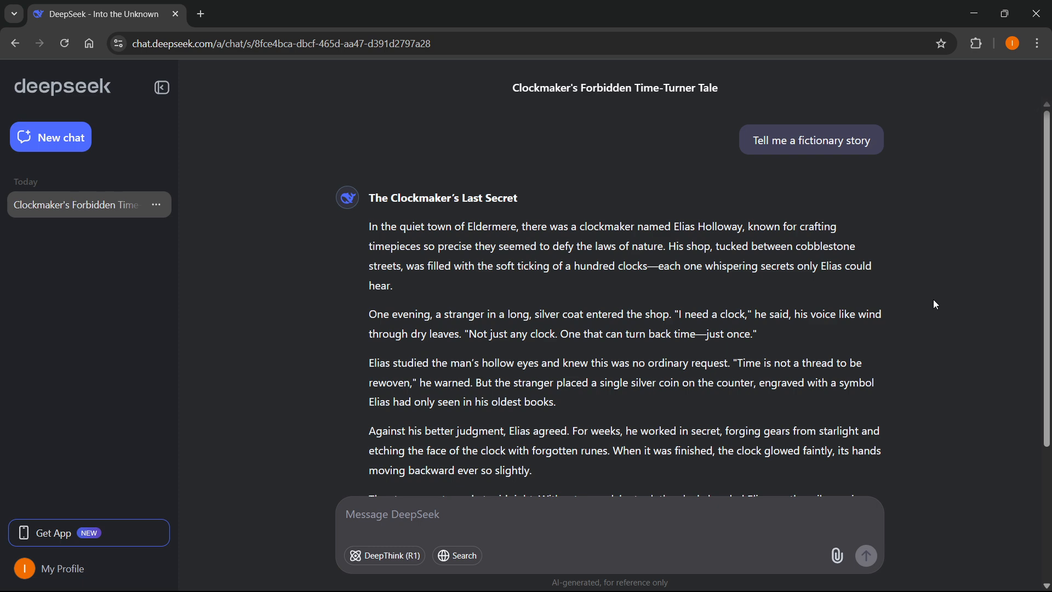
mouse_move(624, 266)
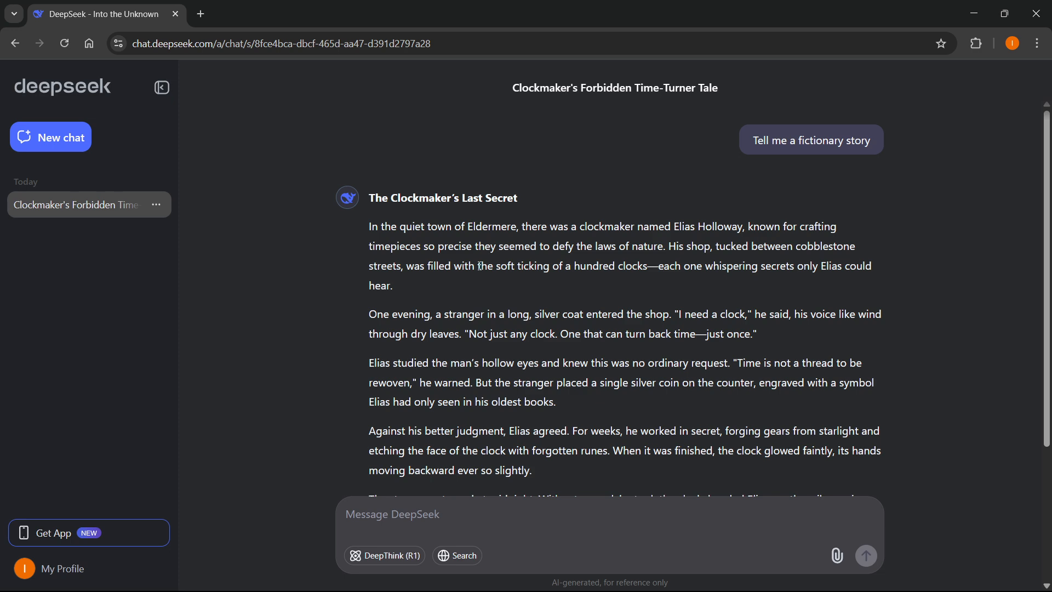
mouse_move(804, 143)
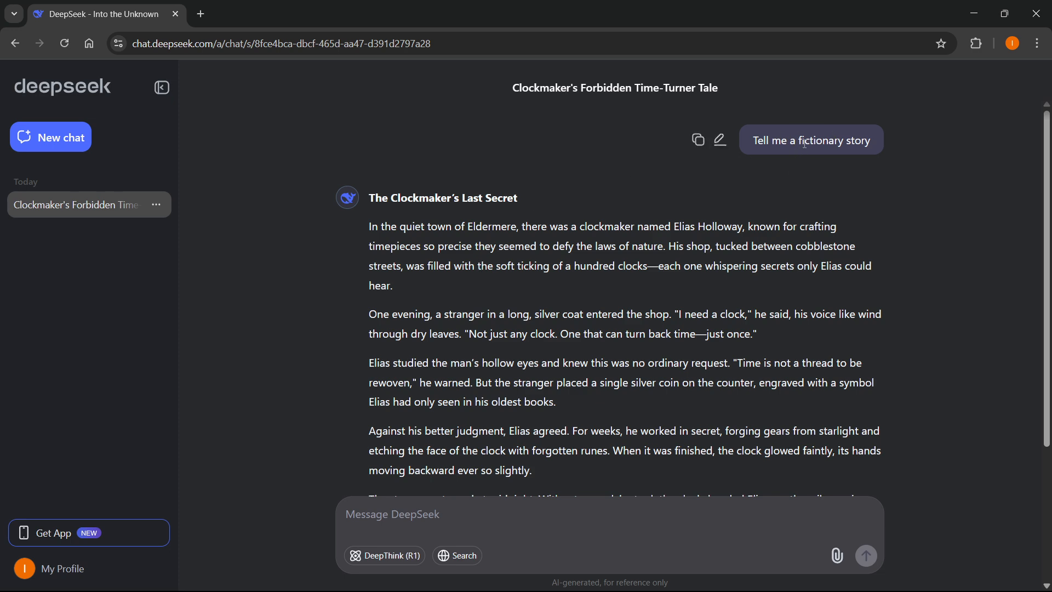
Scroll to the end of the clockmaker story response and copy it with its Copy icon.
scroll(down, 3)
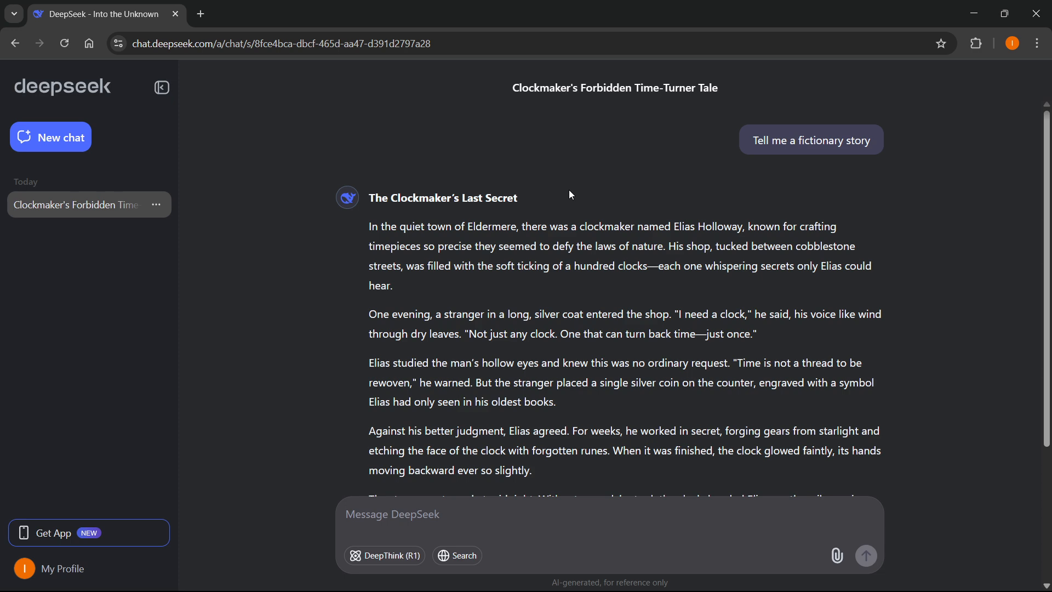
scroll(down, 3)
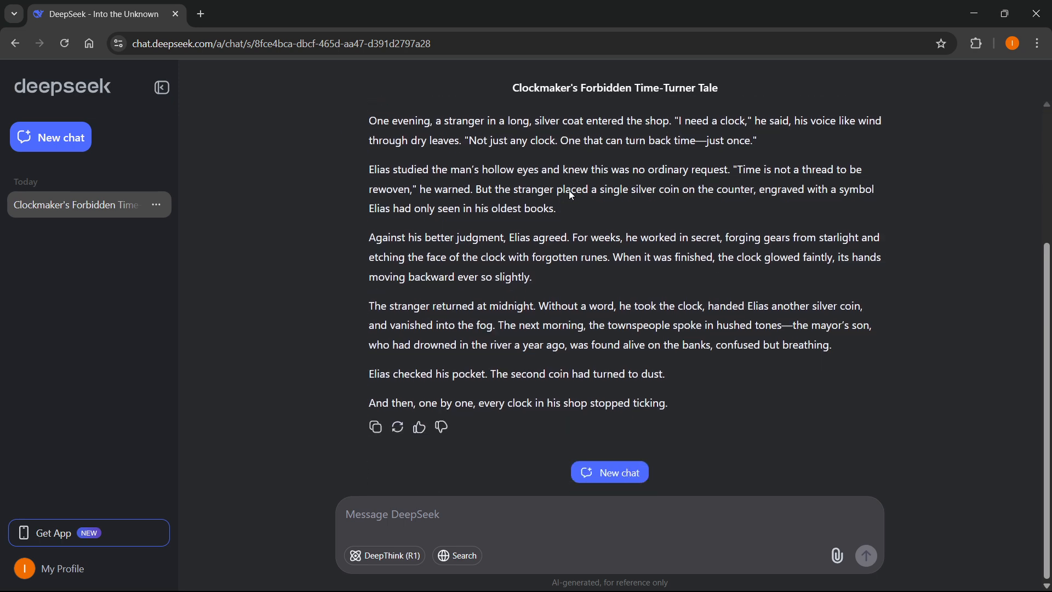
mouse_move(375, 427)
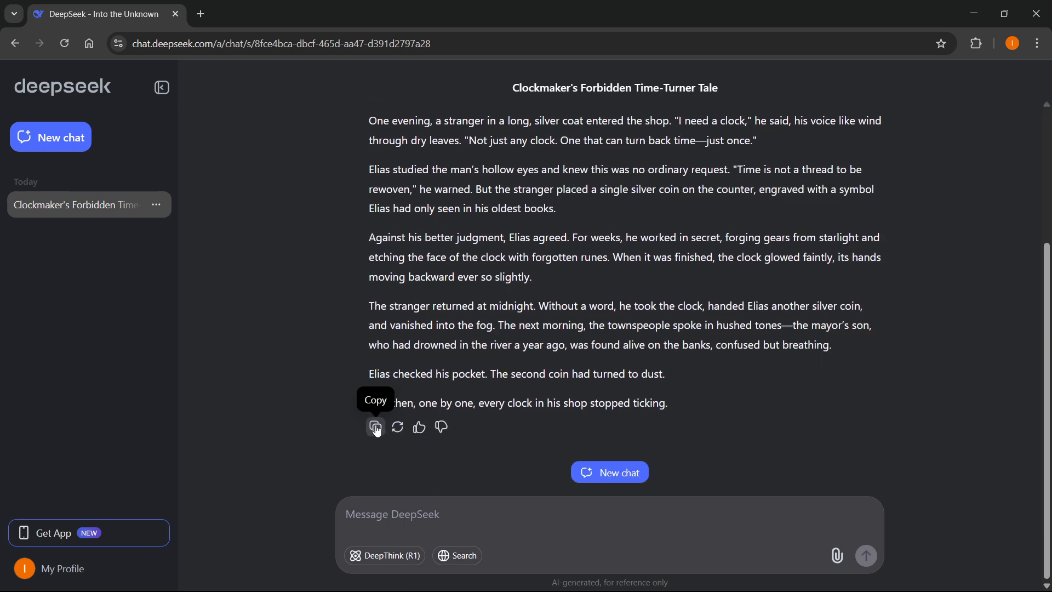
click(376, 427)
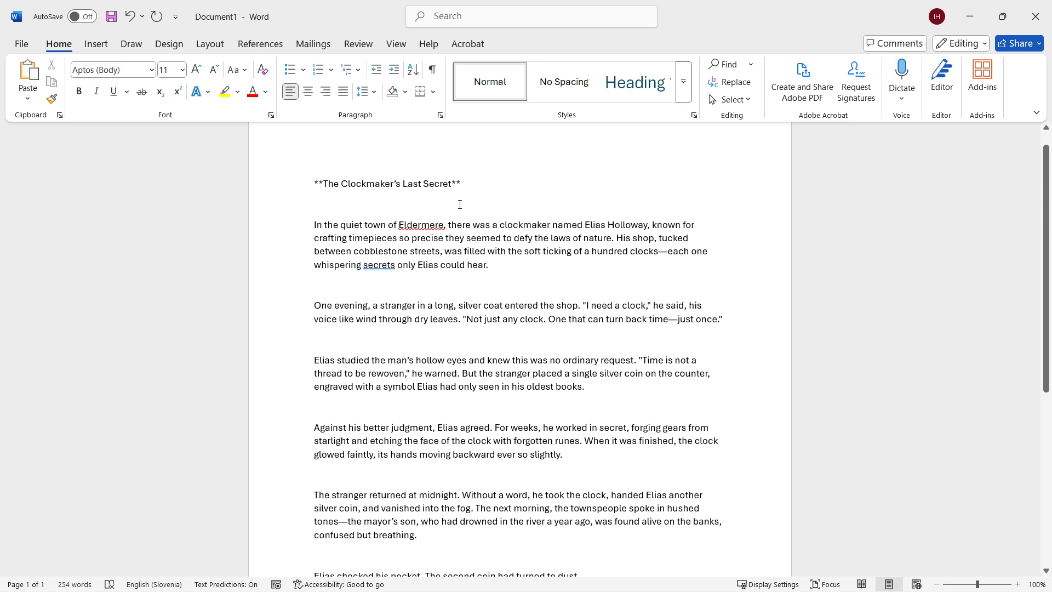
mouse_move(488, 203)
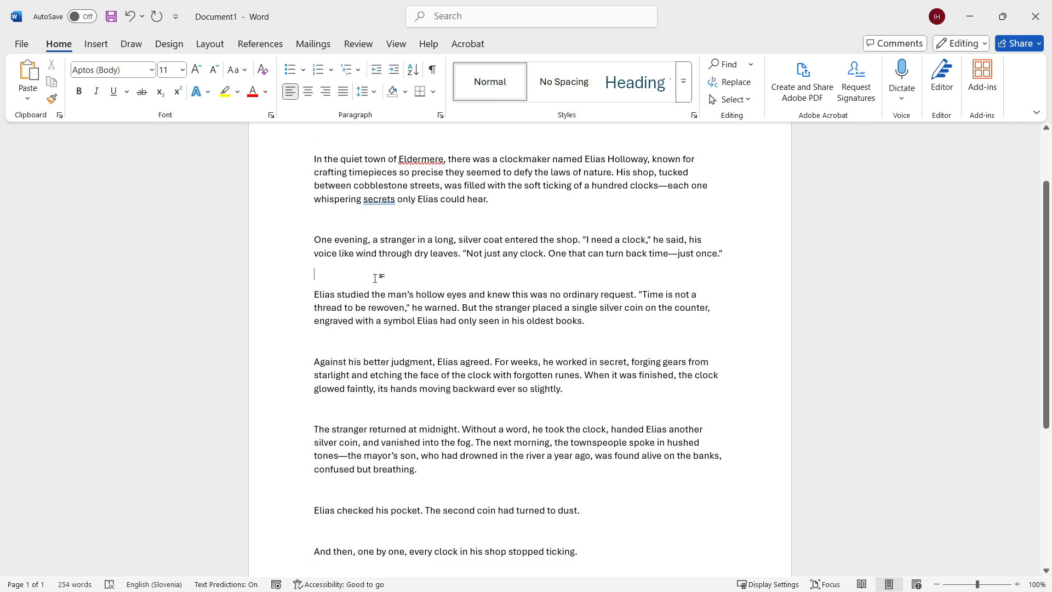
Paste the clockmaker story into Document1, its title appearing between asterisks.
scroll(down, 3)
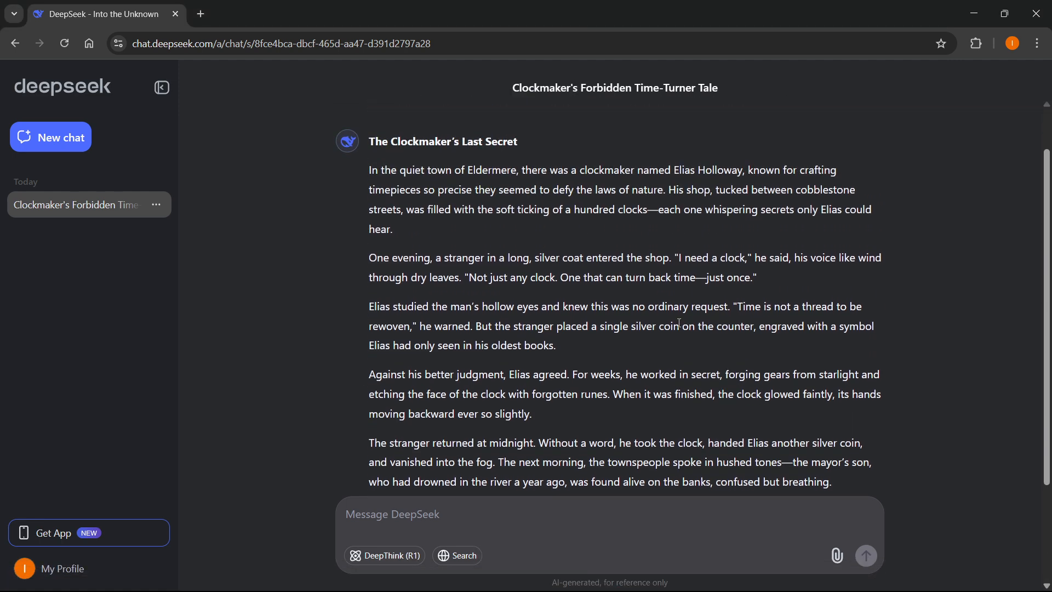
Drag-select the clockmaker story down to its final line about clocks stopping.
drag(368, 258, 607, 306)
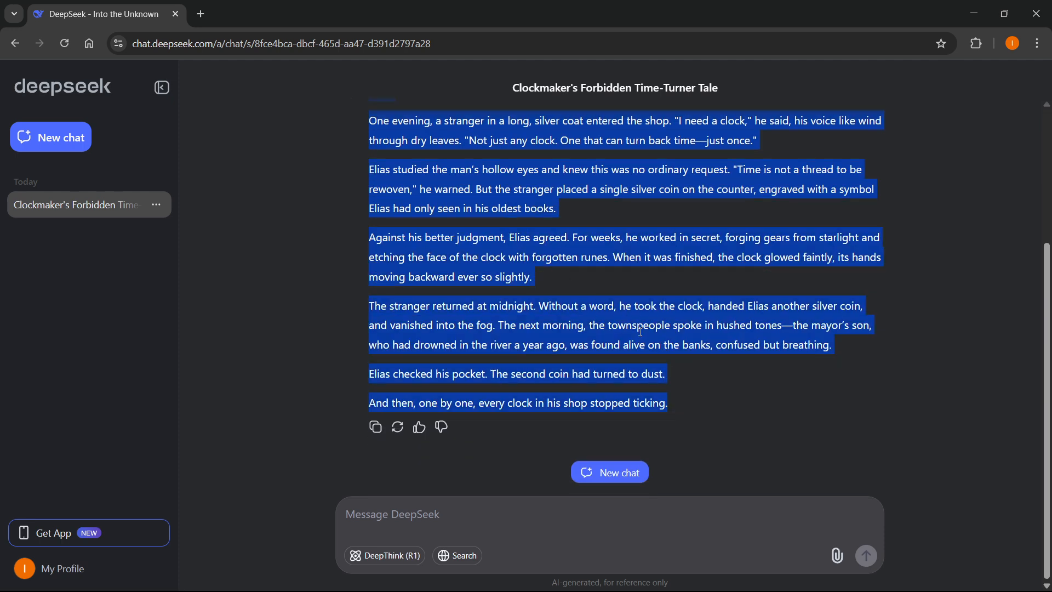
mouse_move(695, 416)
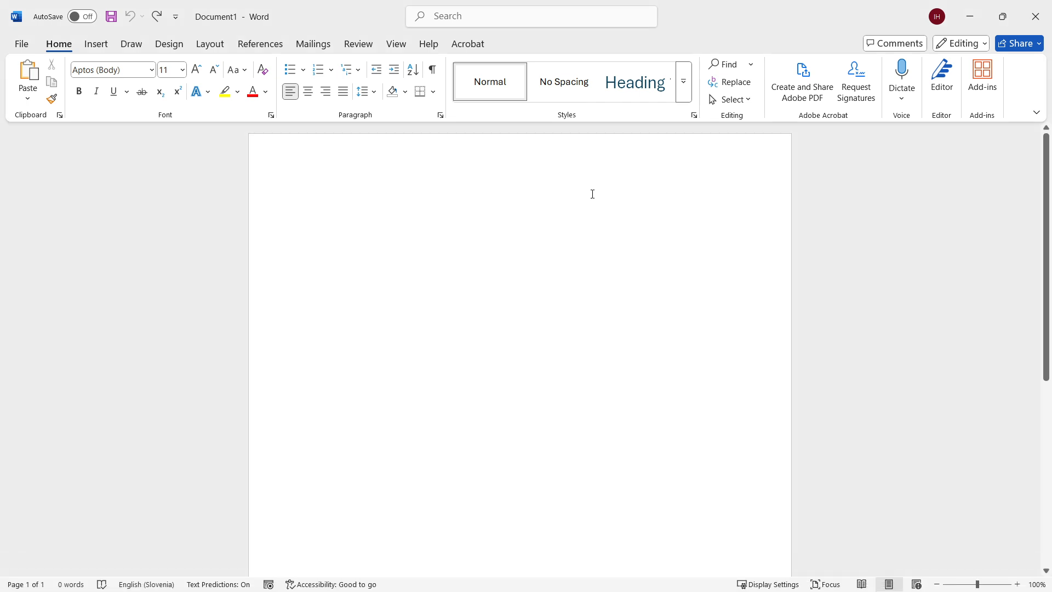
Press Ctrl+V in the blank Word document, then scroll through the DeepSeek story.
key(ctrl+v)
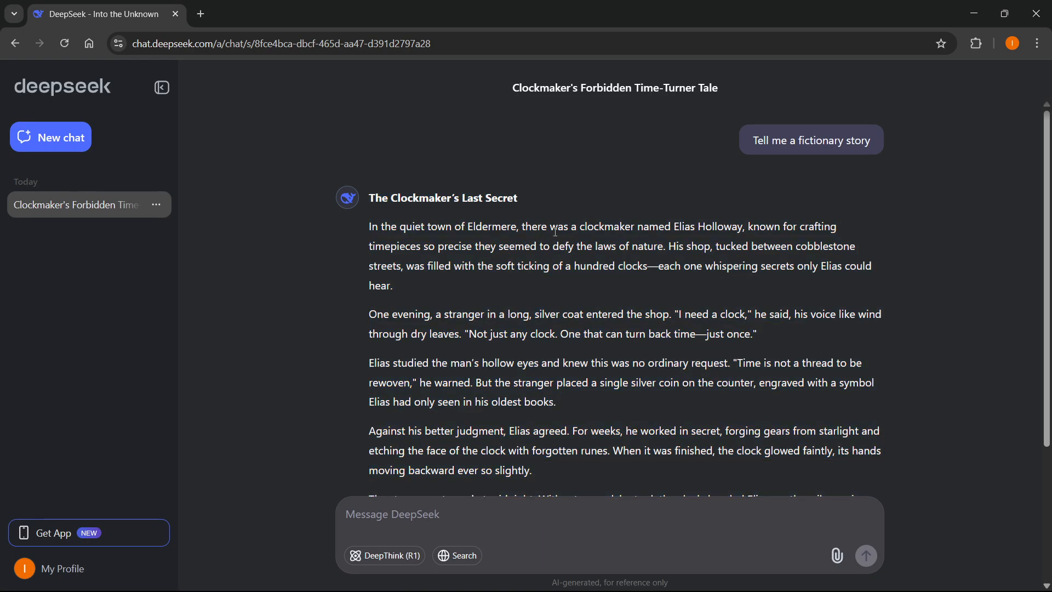
scroll(down, 3)
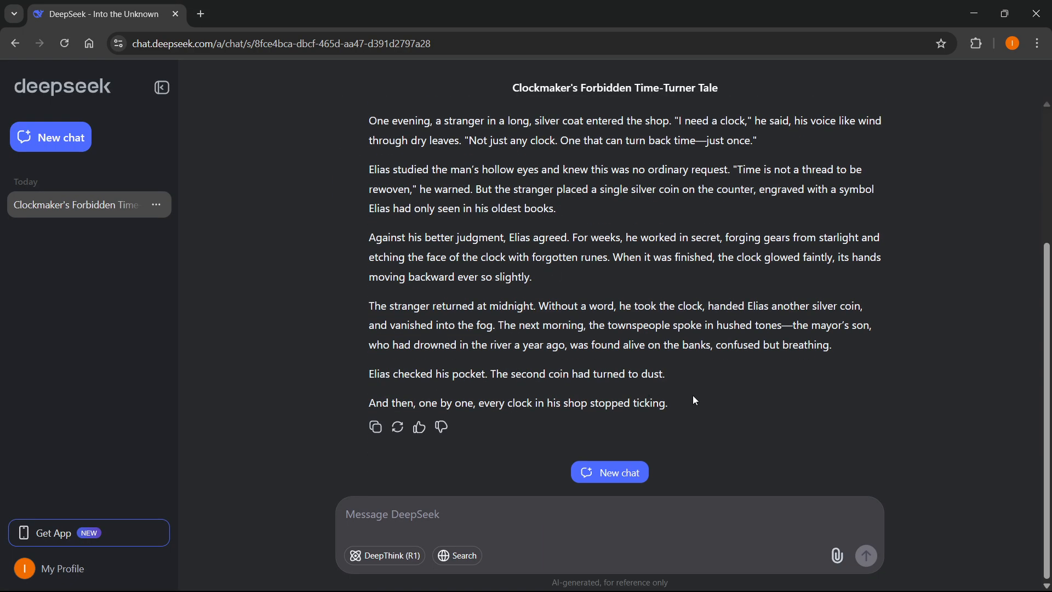